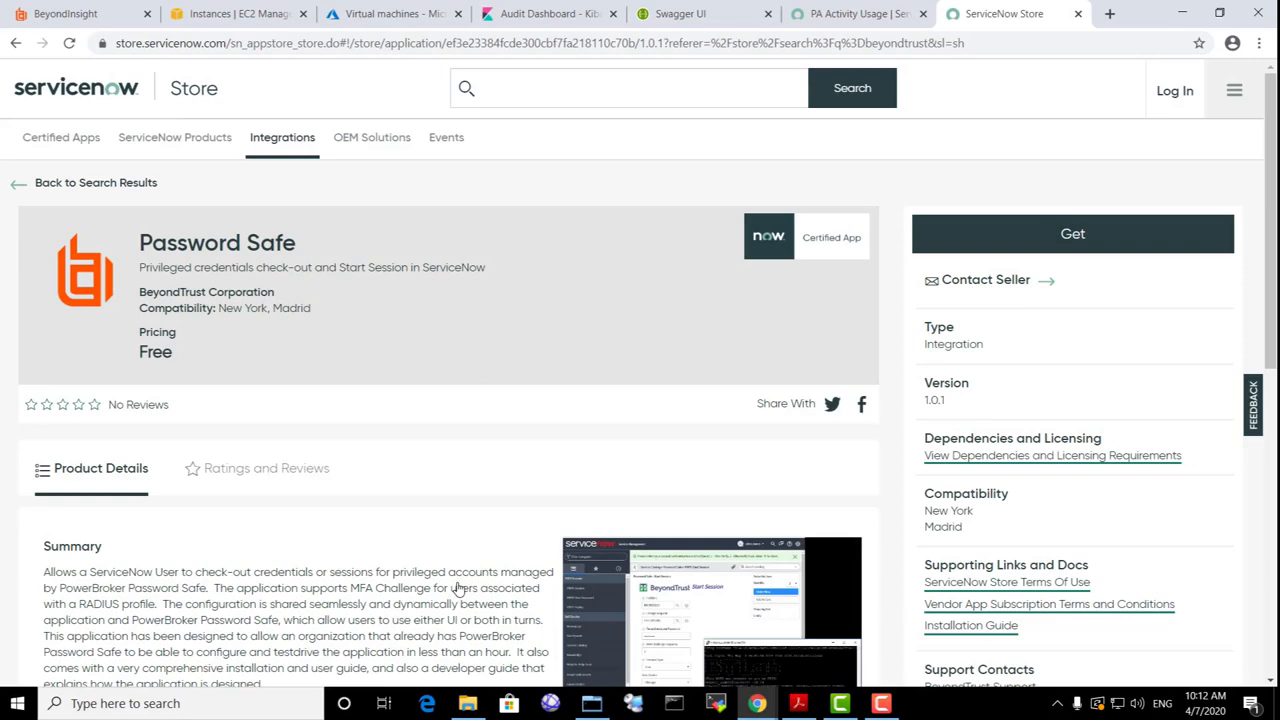
Step: Switch from the ServiceNow Store tab to the ServiceNow dev instance
click(858, 12)
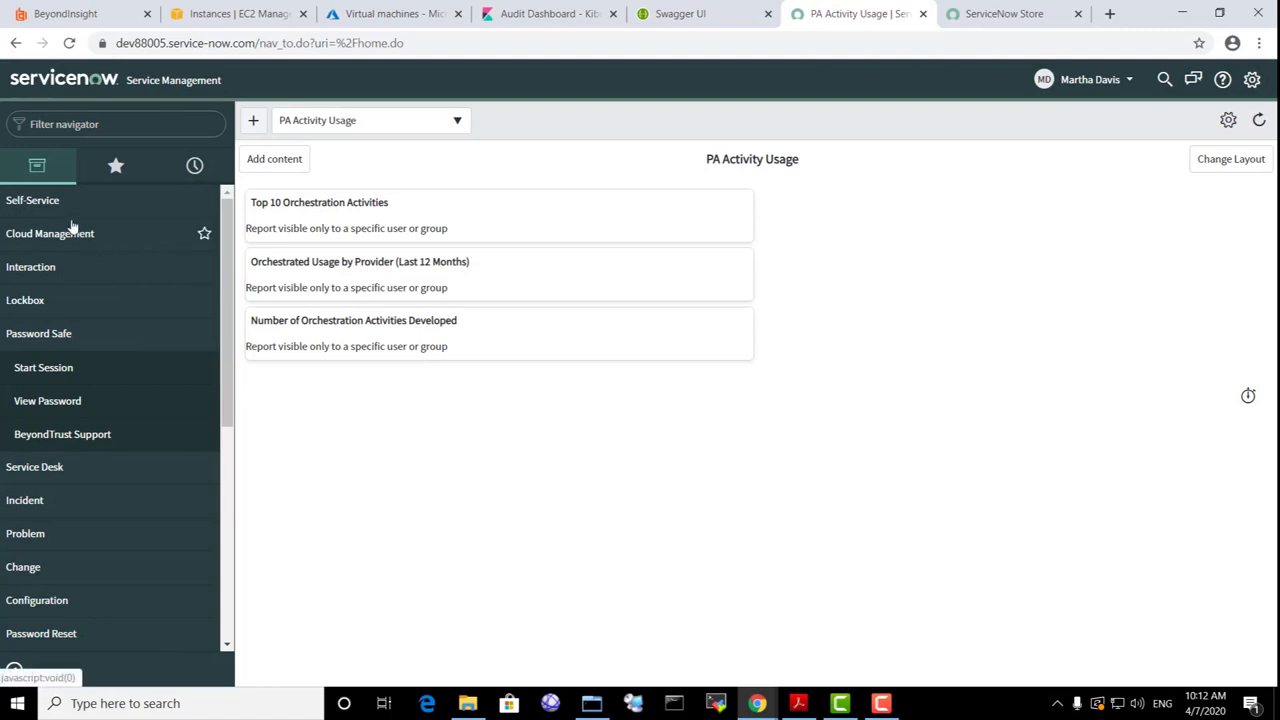
mouse_move(44, 368)
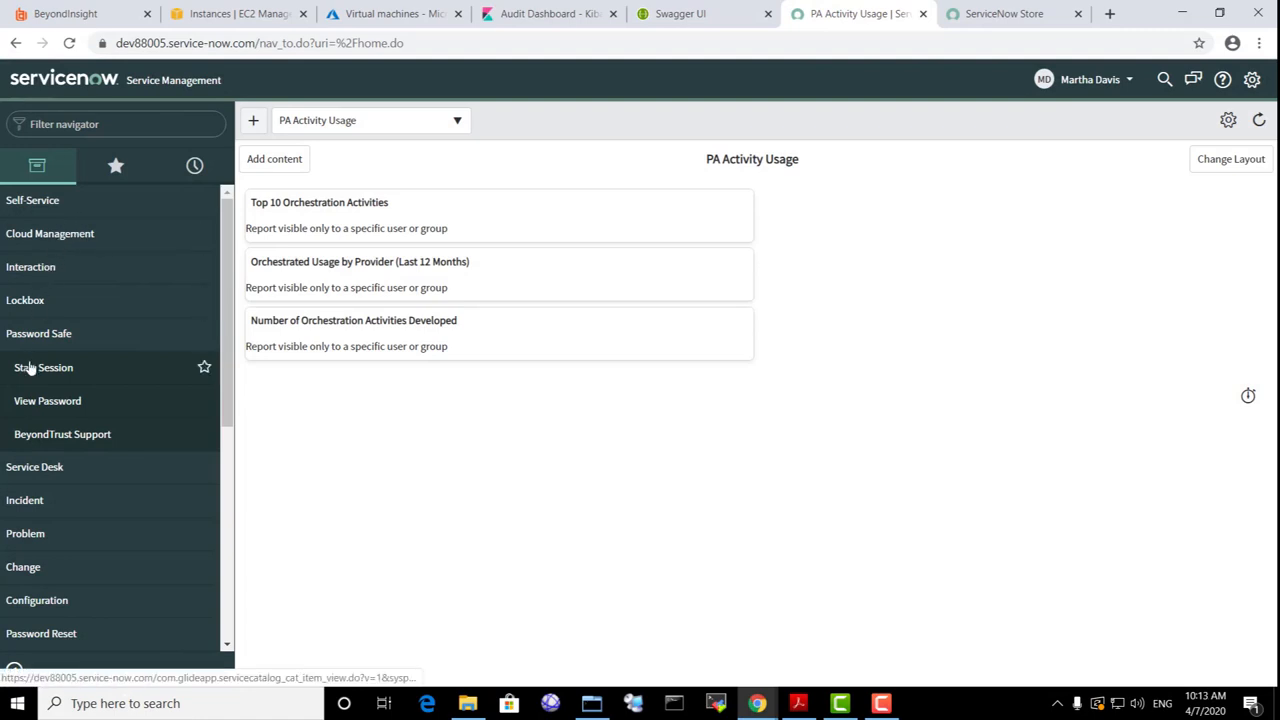
Step: Start a Password Safe session request with incident INC0010001 attached, ready to pick a session type
click(44, 368)
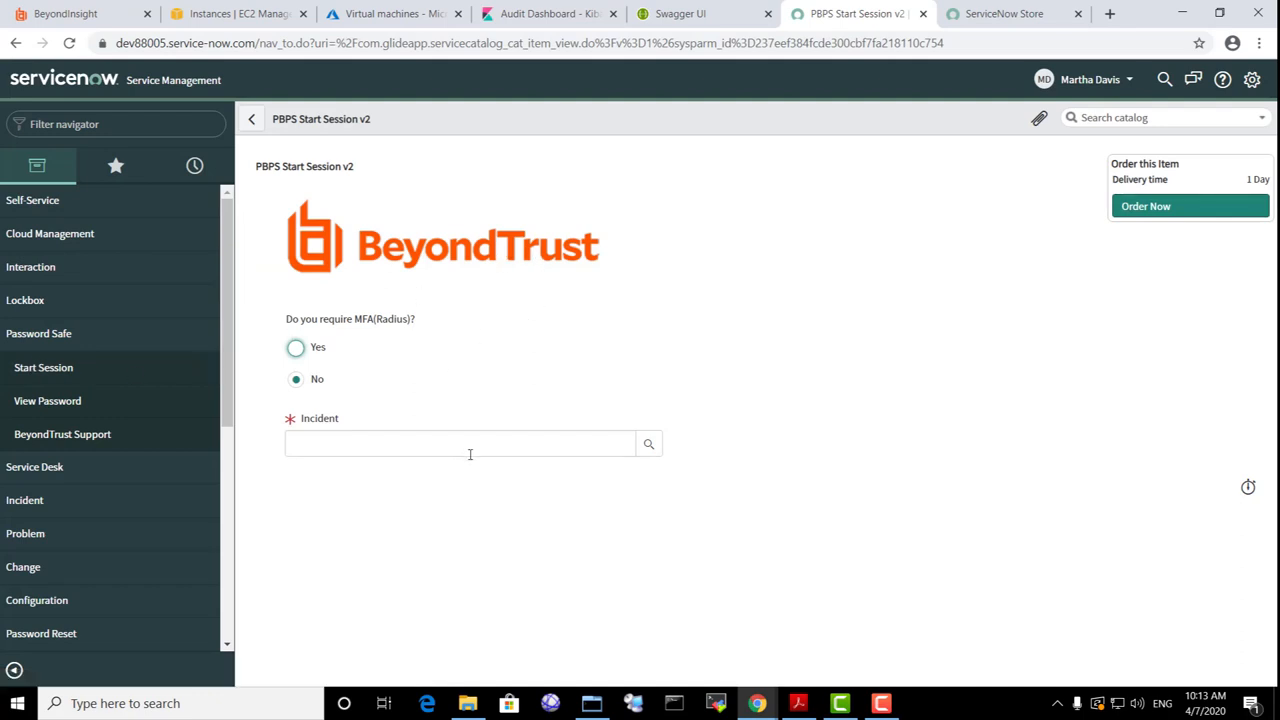
click(648, 444)
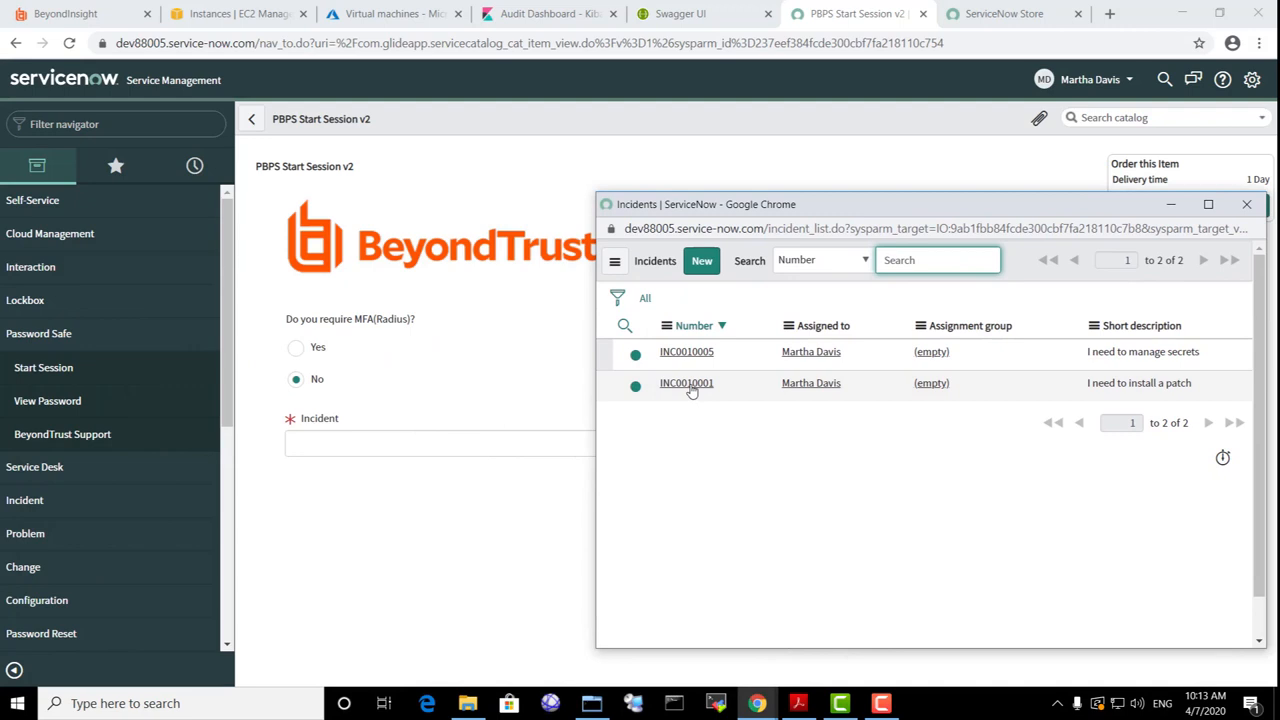
click(686, 384)
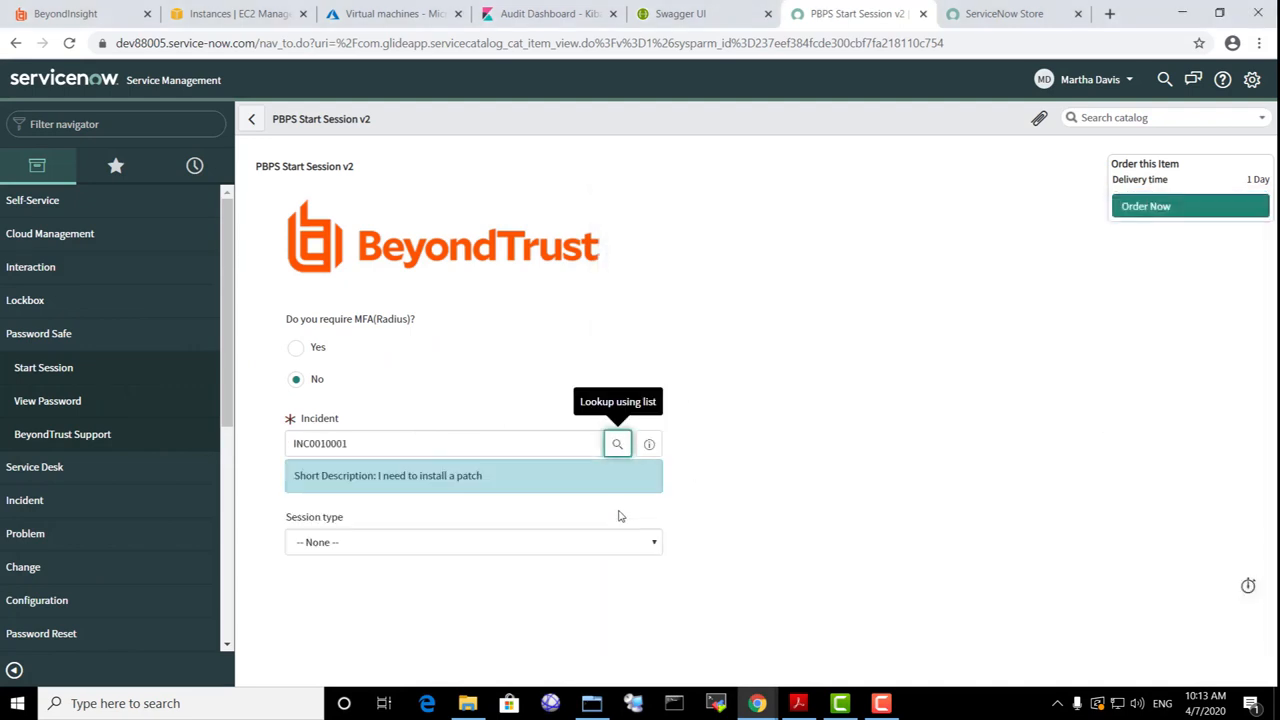
click(472, 540)
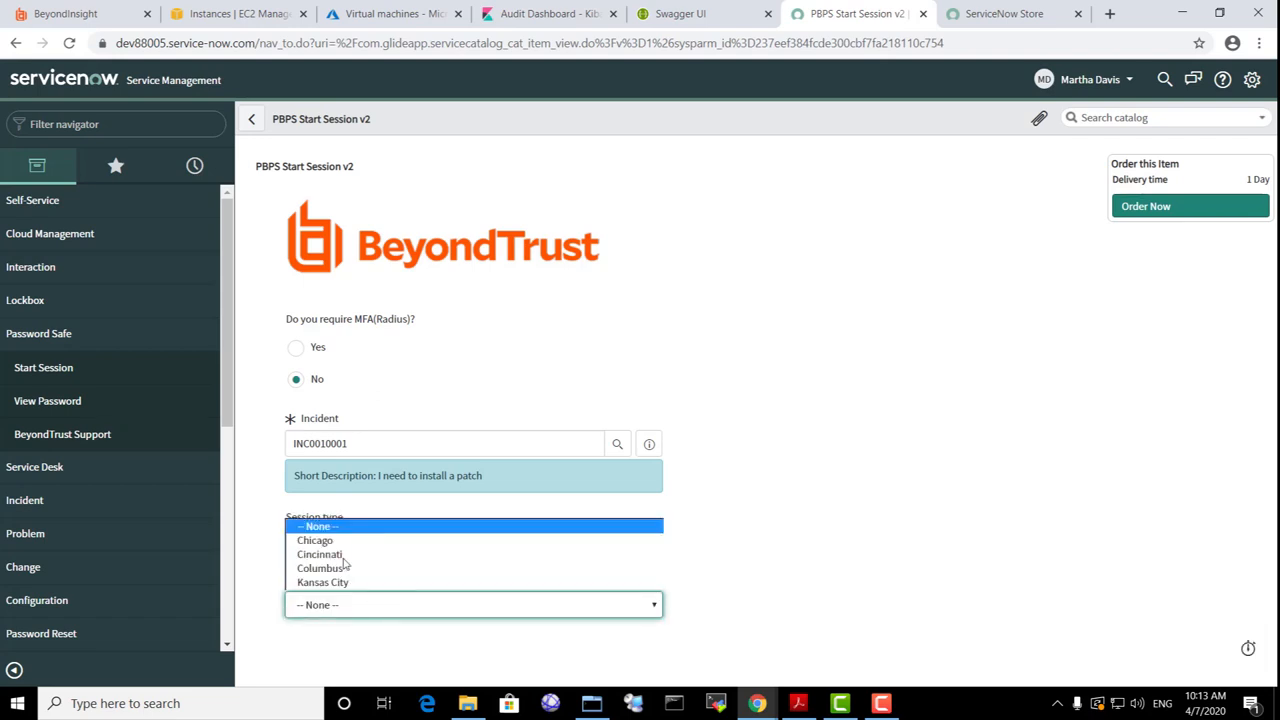
Step: Request a Unix session in Chicago as testu201 on rhel74 and start the SSH session
click(316, 540)
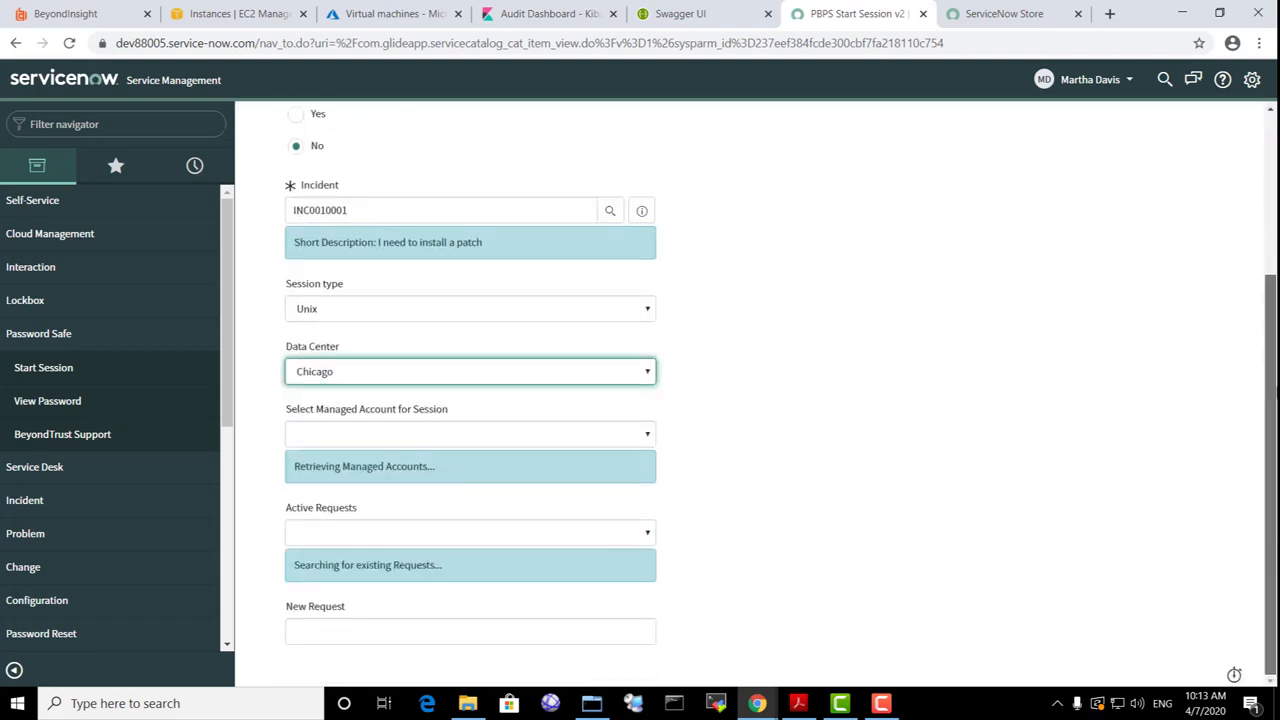
click(646, 434)
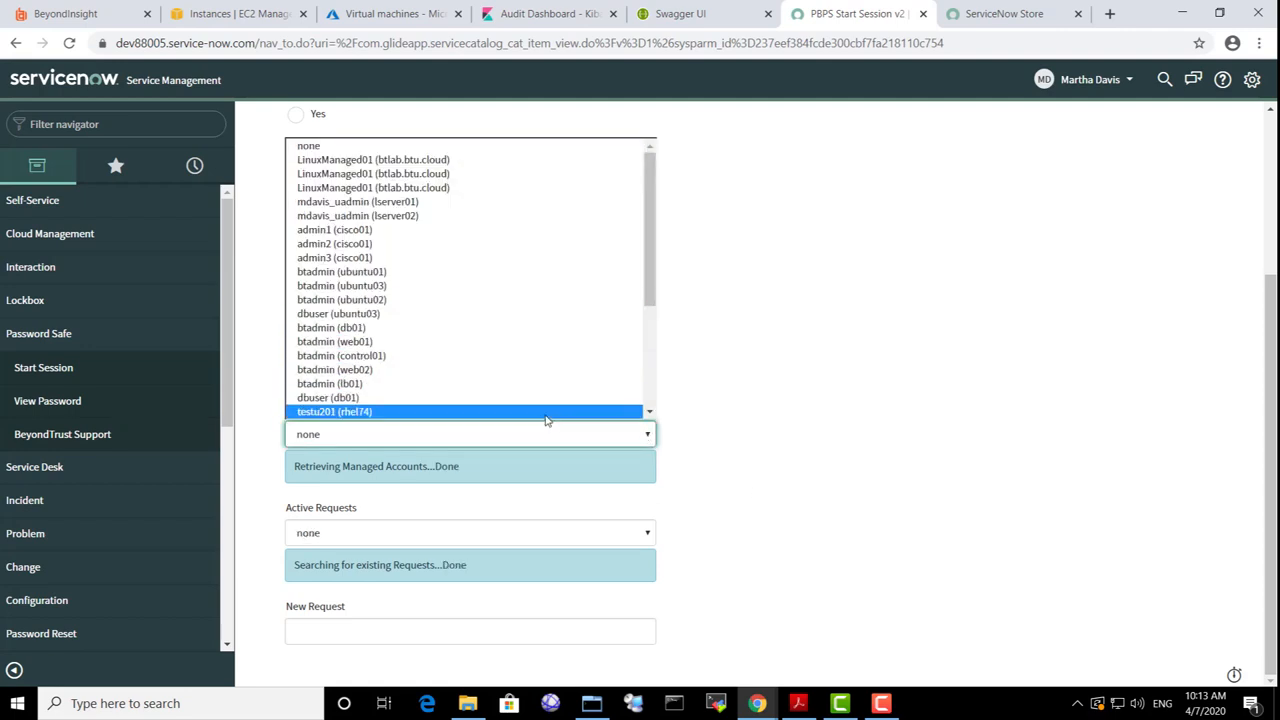
click(334, 412)
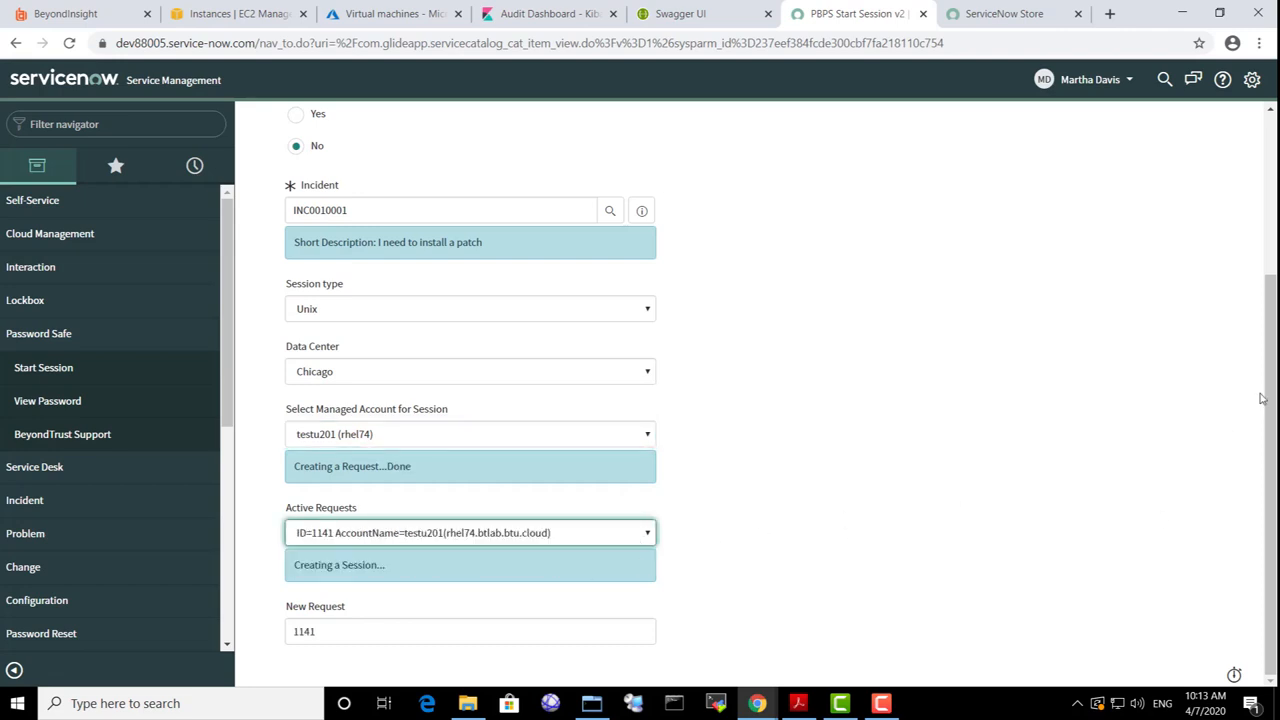
scroll(down, 3)
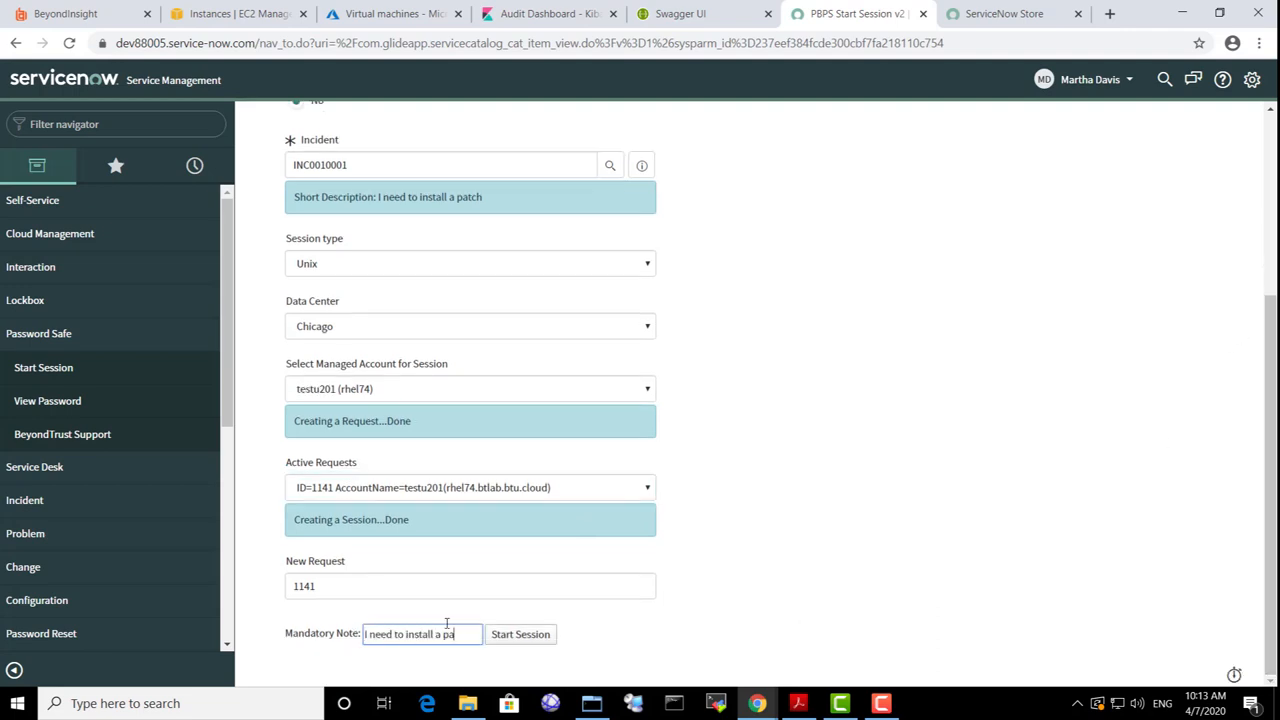
mouse_move(520, 634)
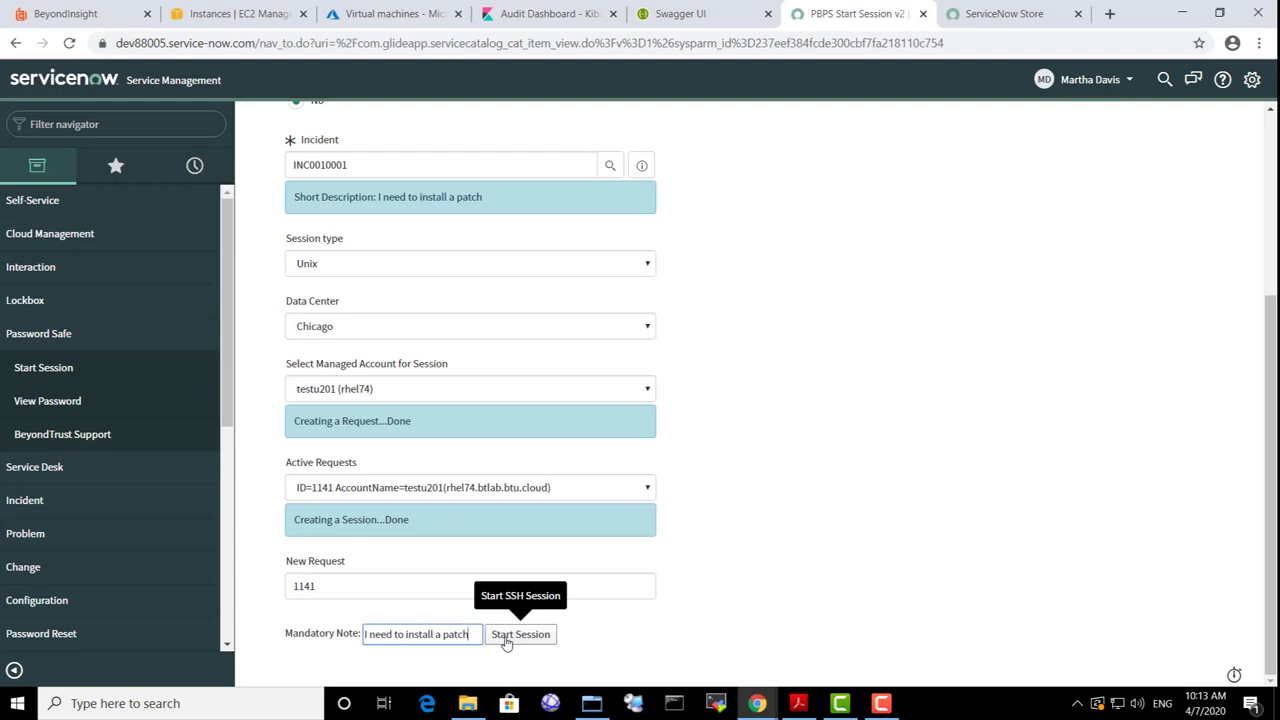
click(520, 634)
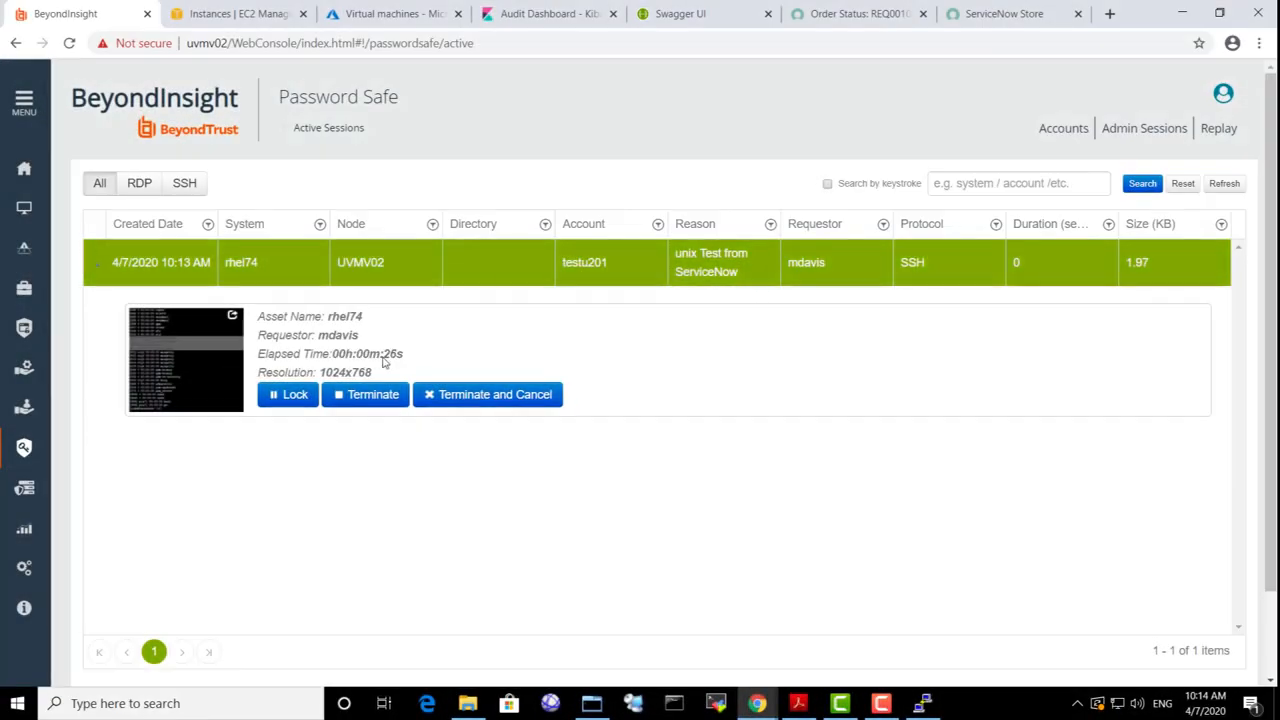
Step: Monitor the live rhel74 SSH session in Active Sessions, then terminate it
click(184, 360)
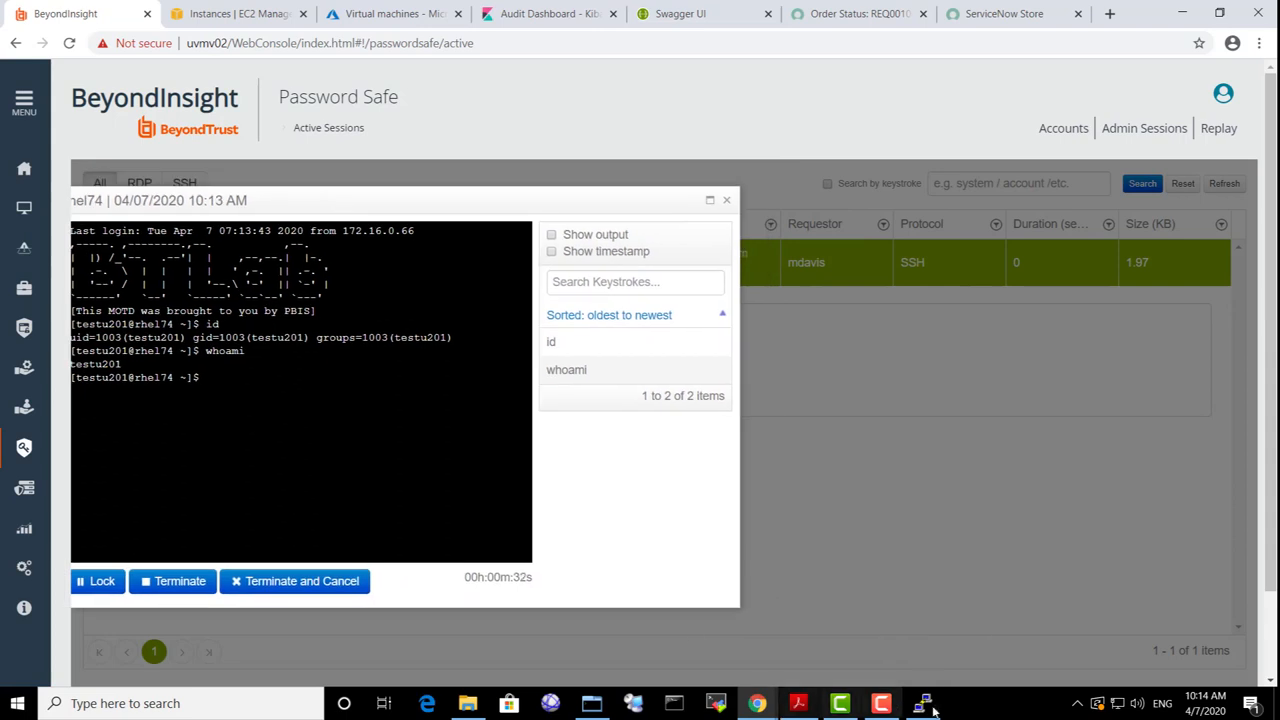
click(922, 704)
text(use)
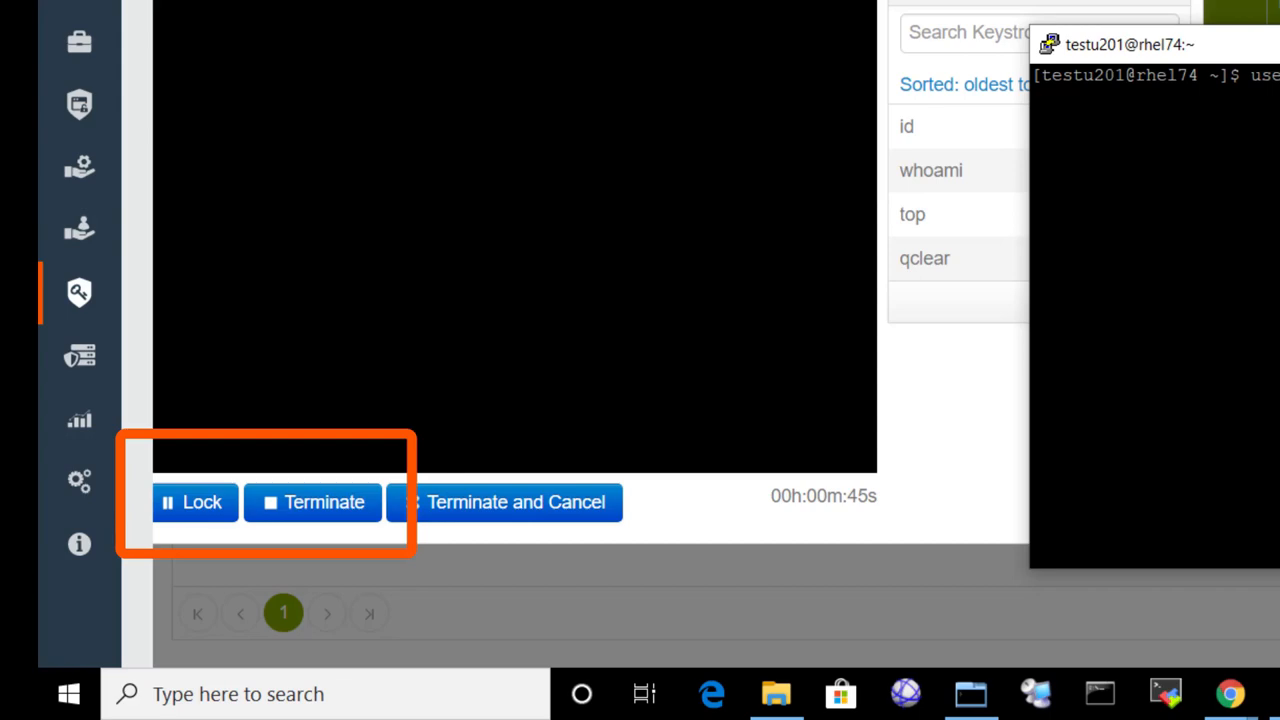
click(196, 500)
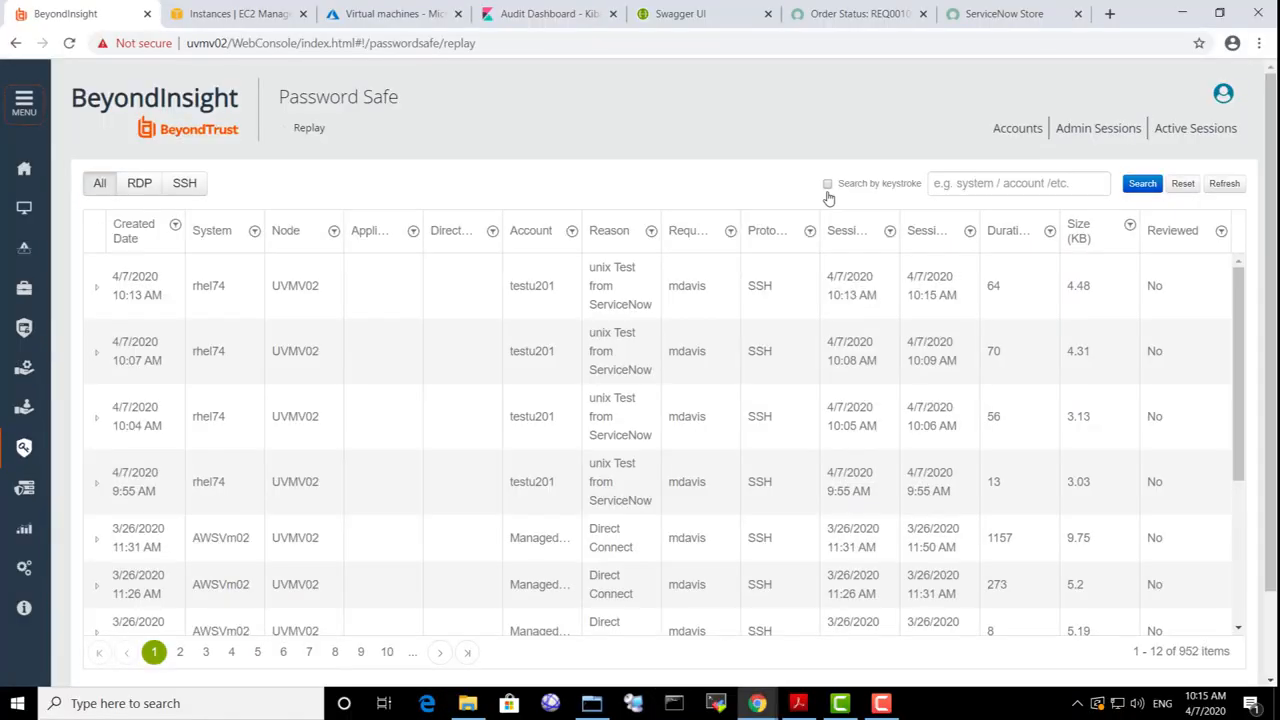
Step: Find recordings containing the keystrokes 'backdoor' and open the rhel74 session replay
click(828, 184)
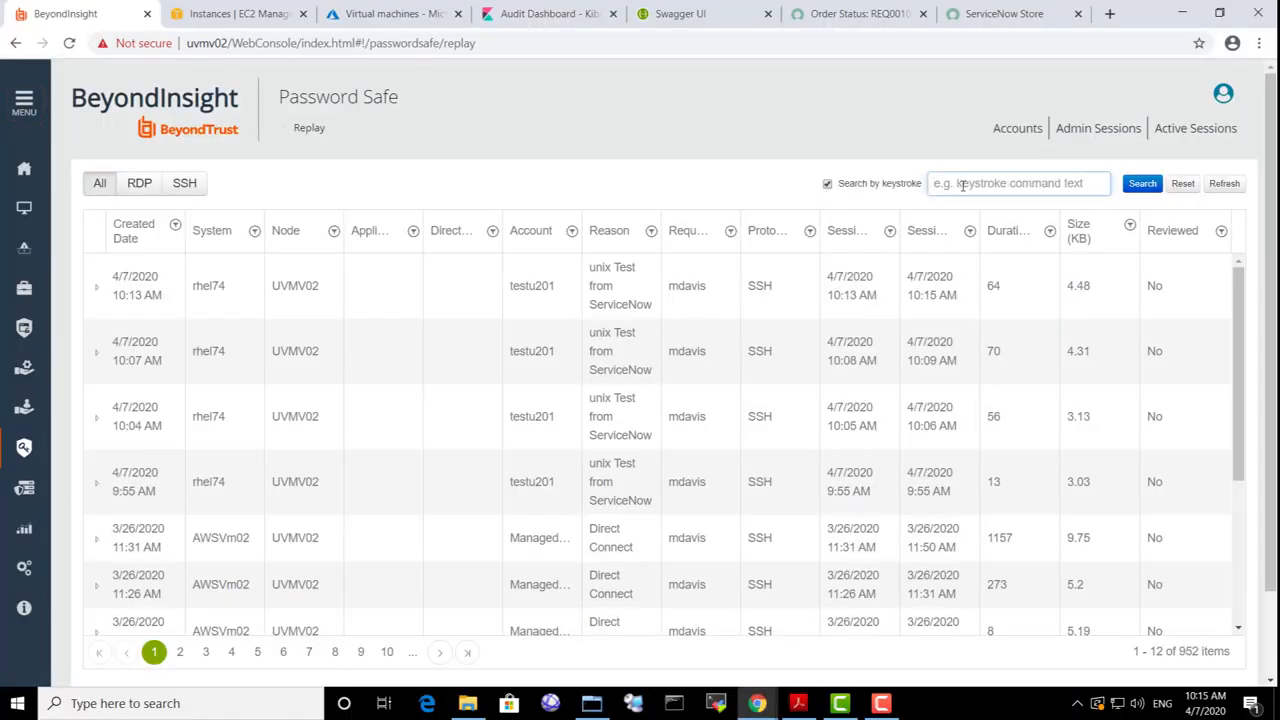
text(backdoor)
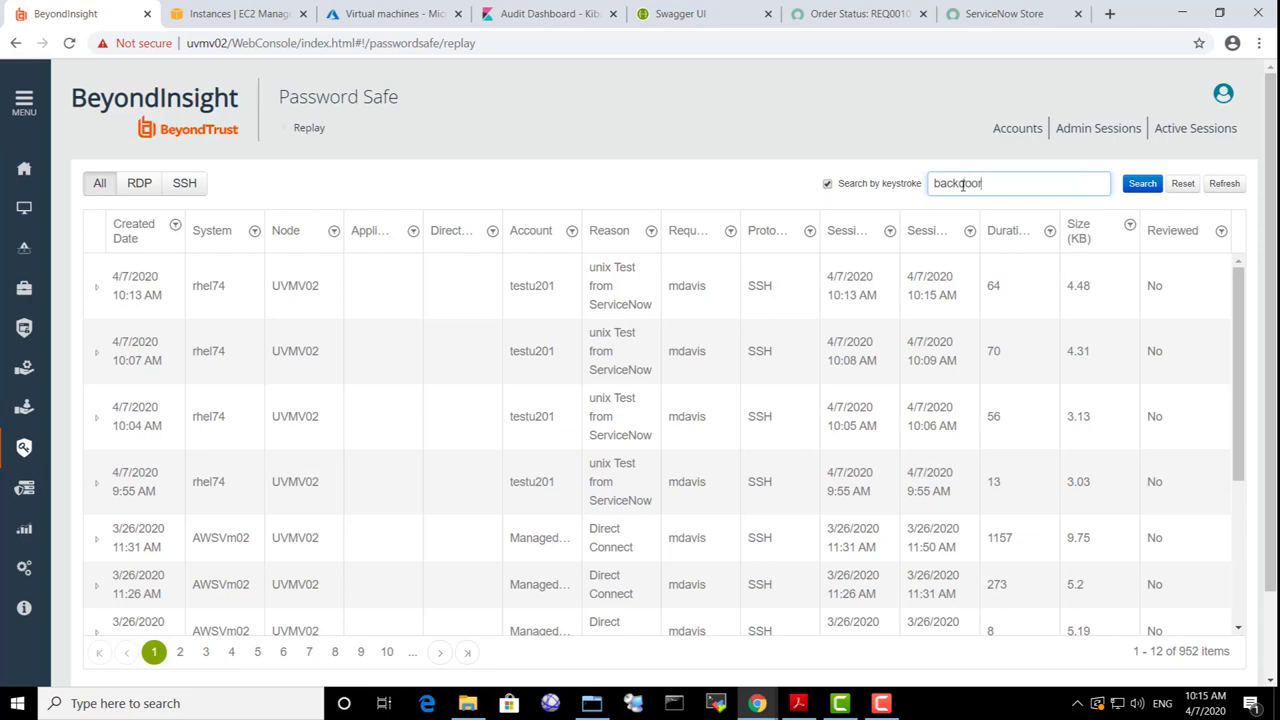
click(1142, 184)
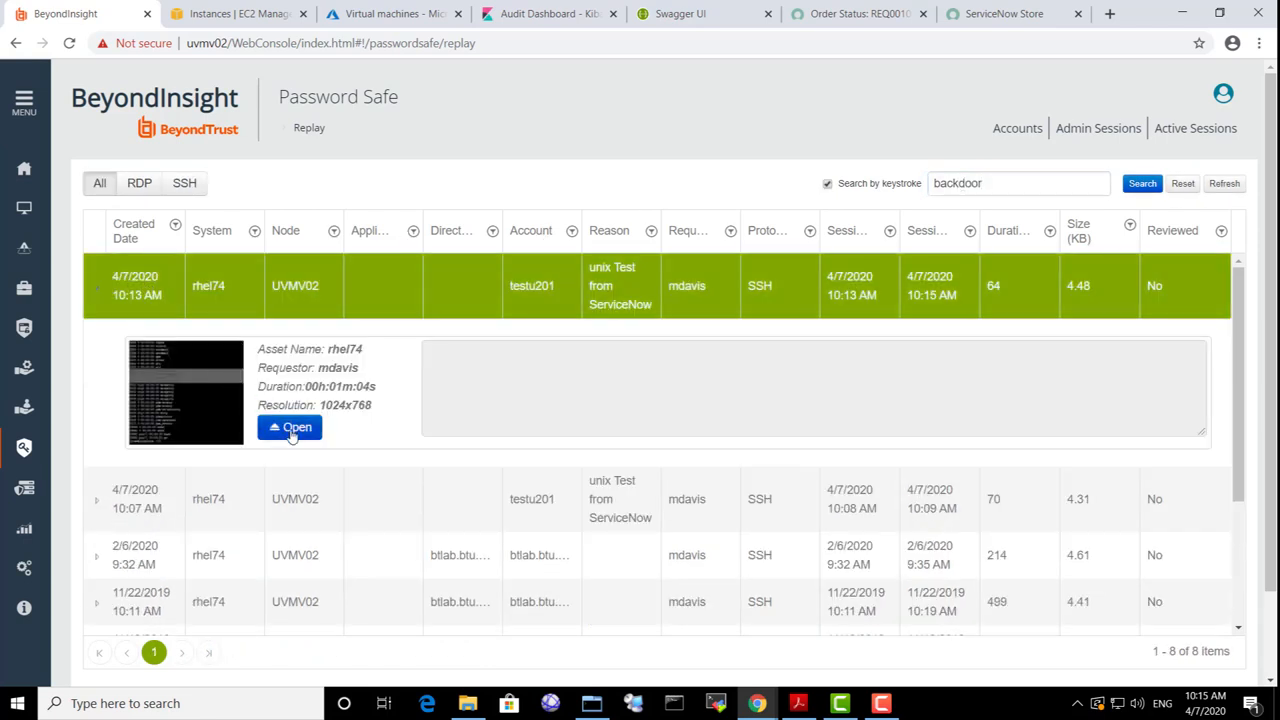
click(290, 428)
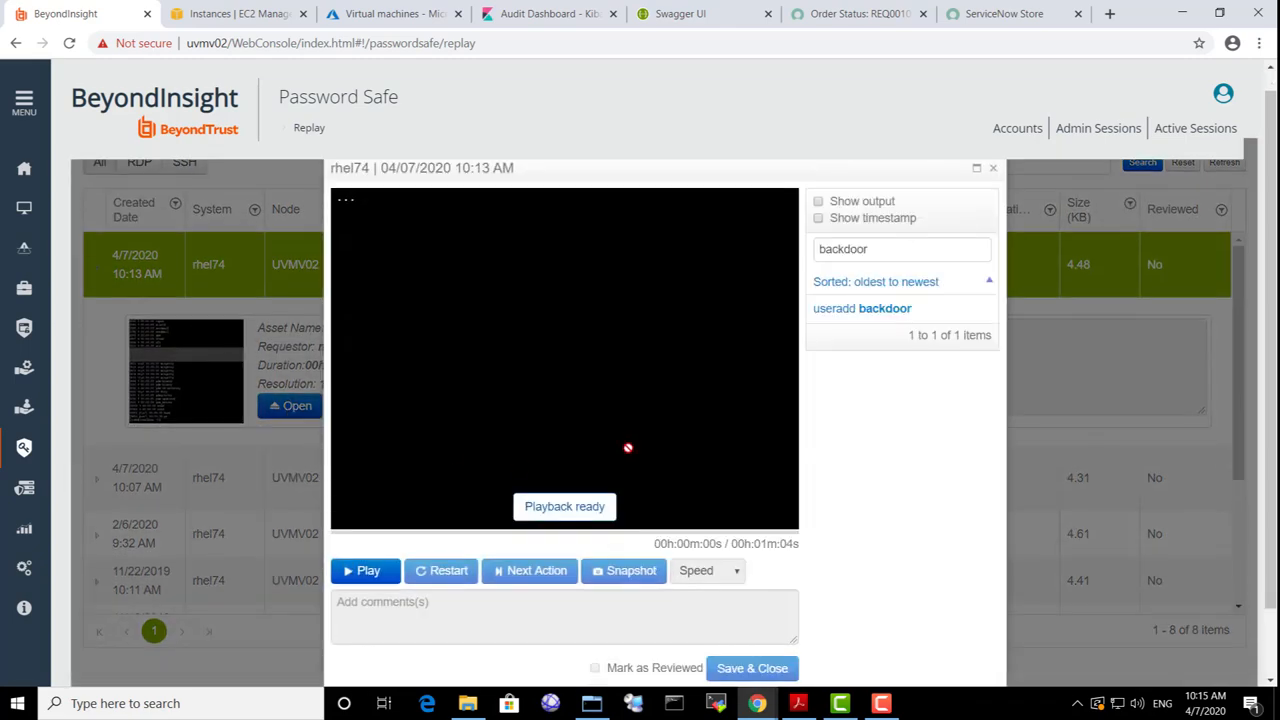
Step: Jump the replay to the useradd backdoor command, begin a review comment, then return to the Store listing
click(364, 570)
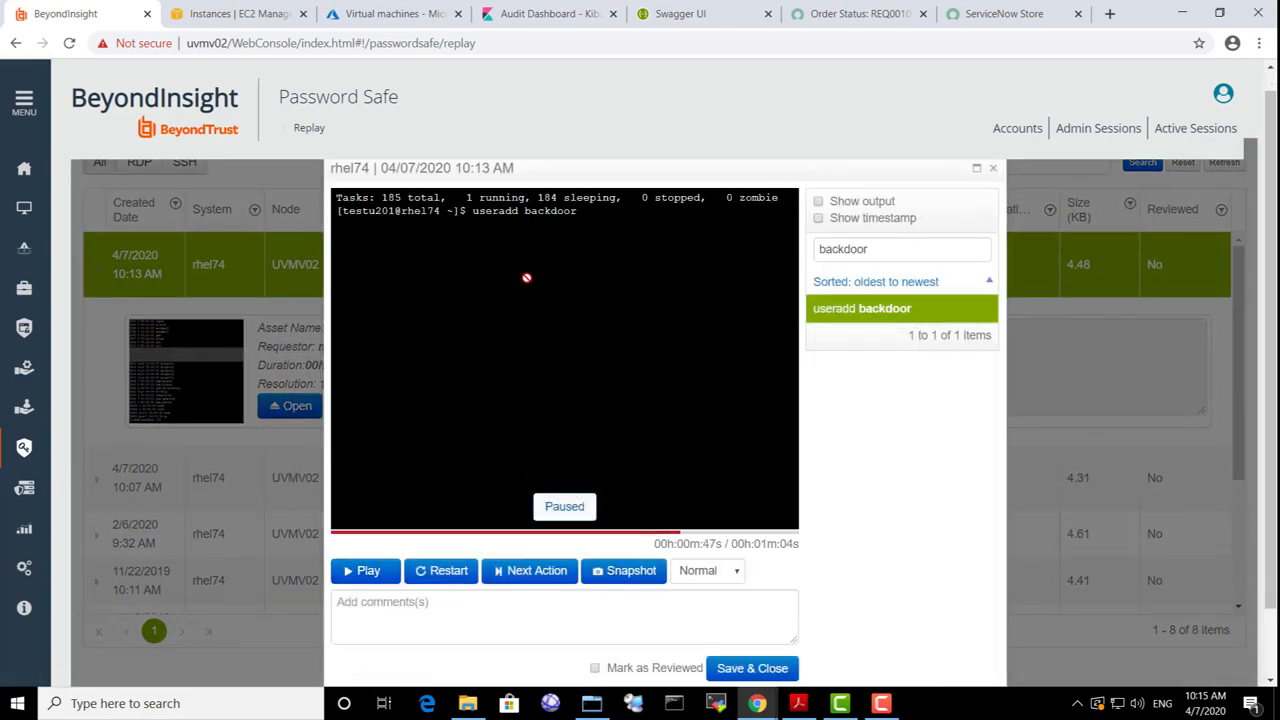
click(524, 610)
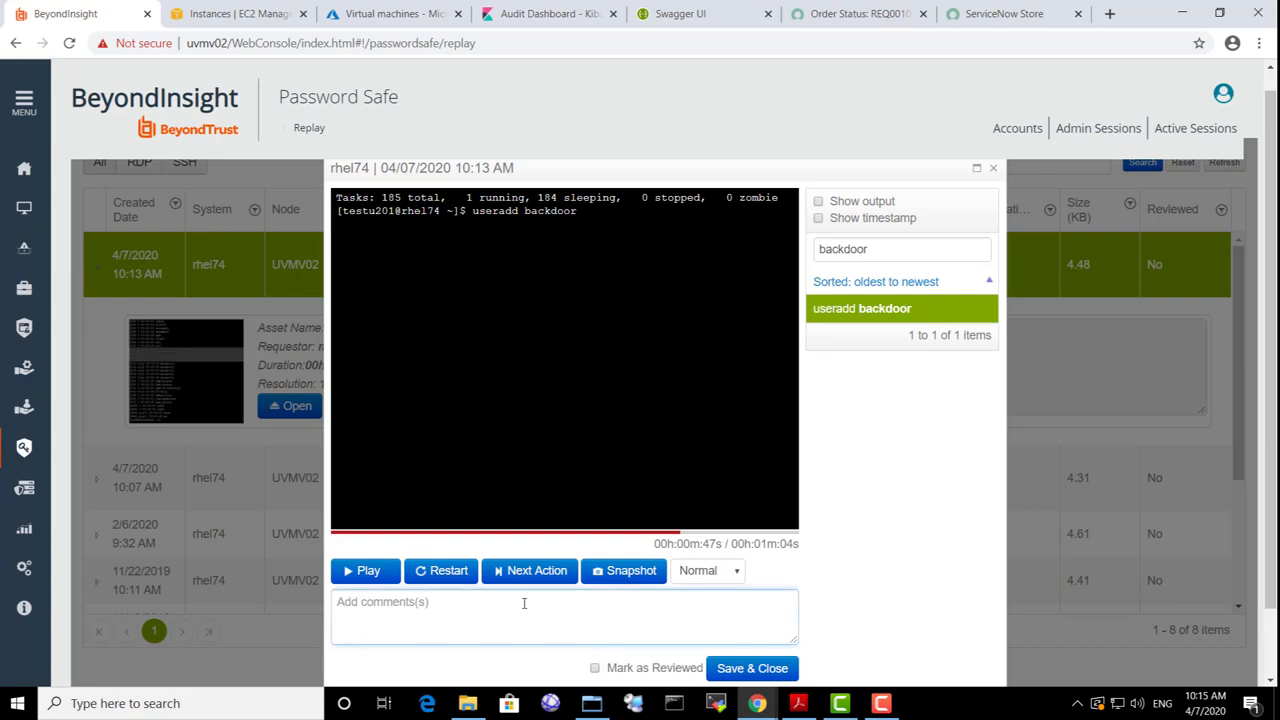
click(1004, 12)
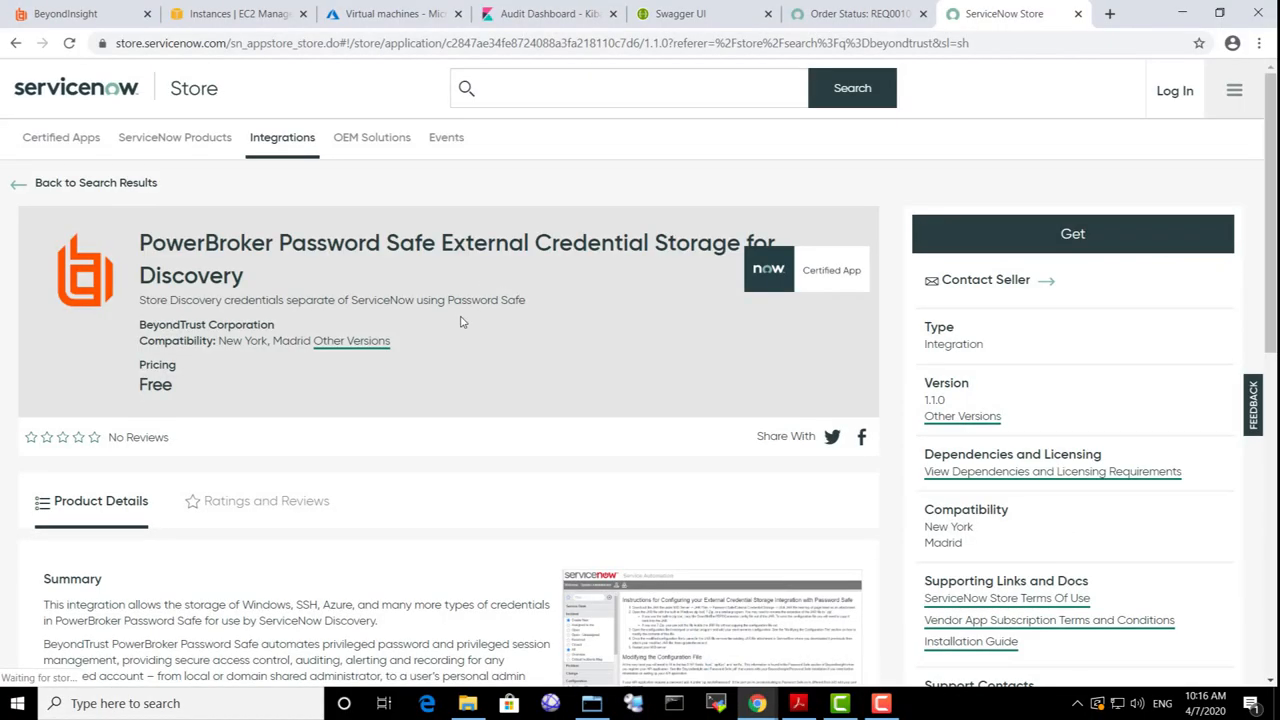
mouse_move(466, 528)
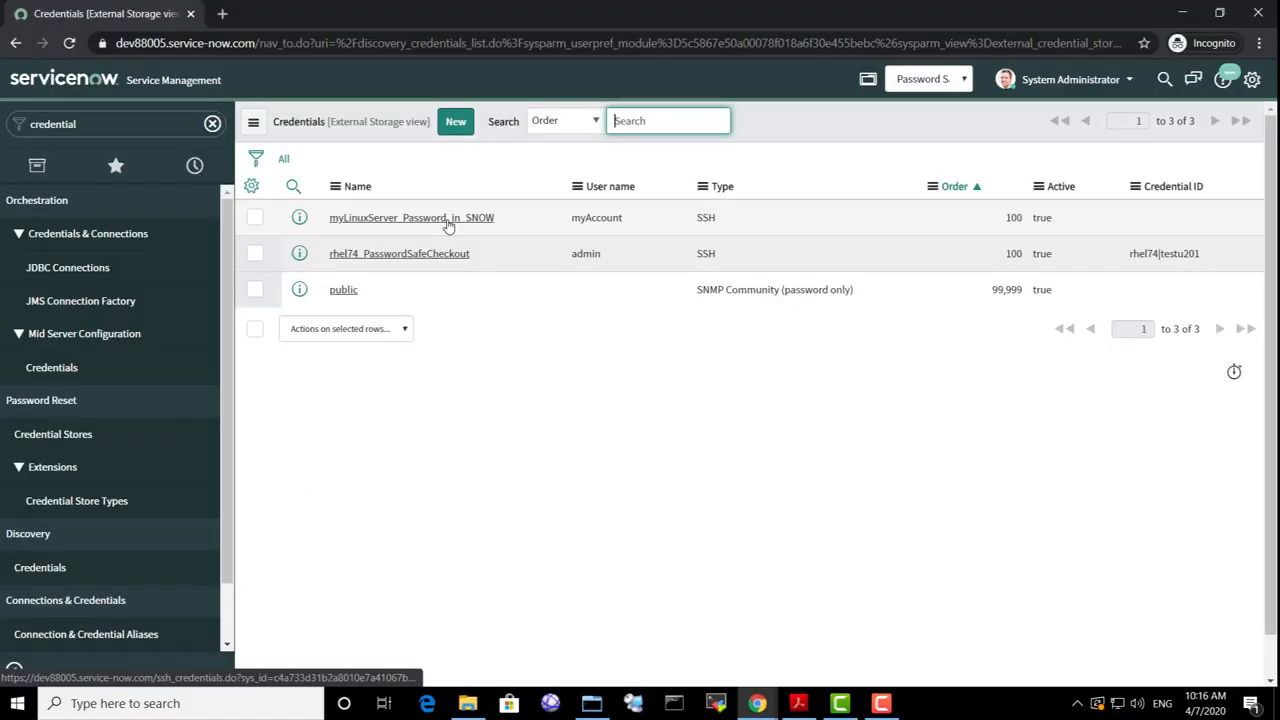
click(412, 216)
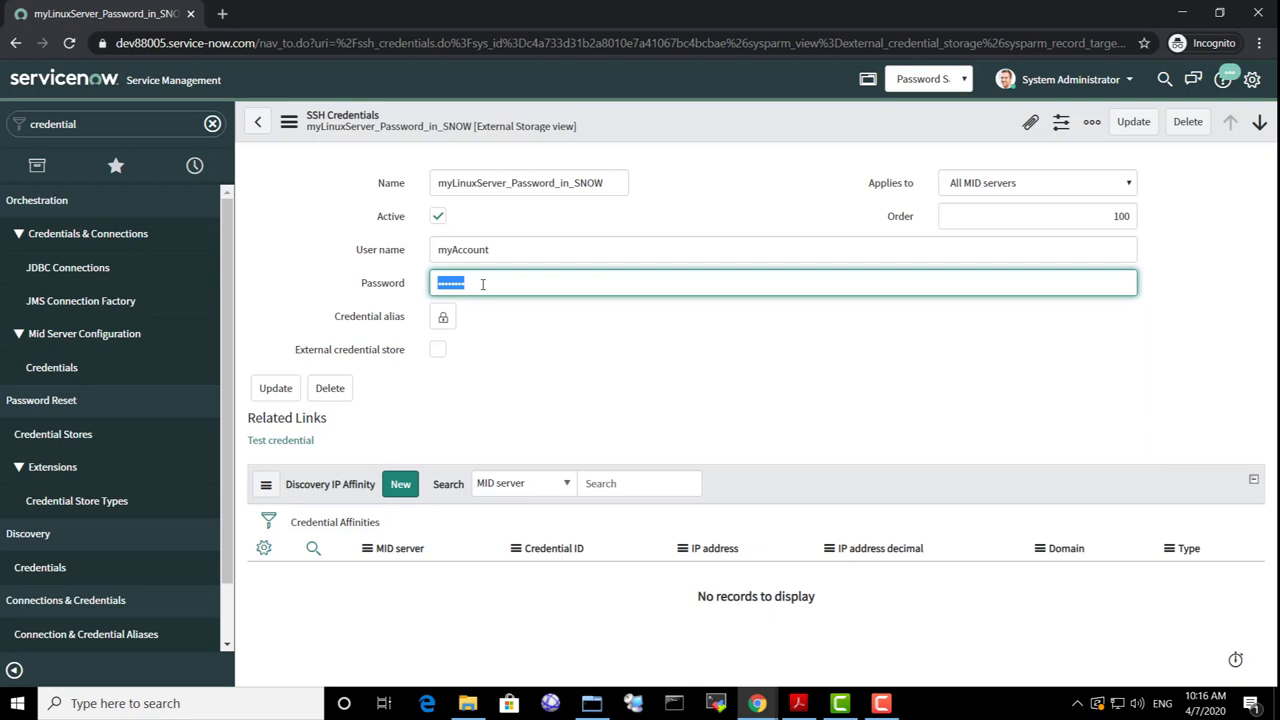
mouse_move(68, 380)
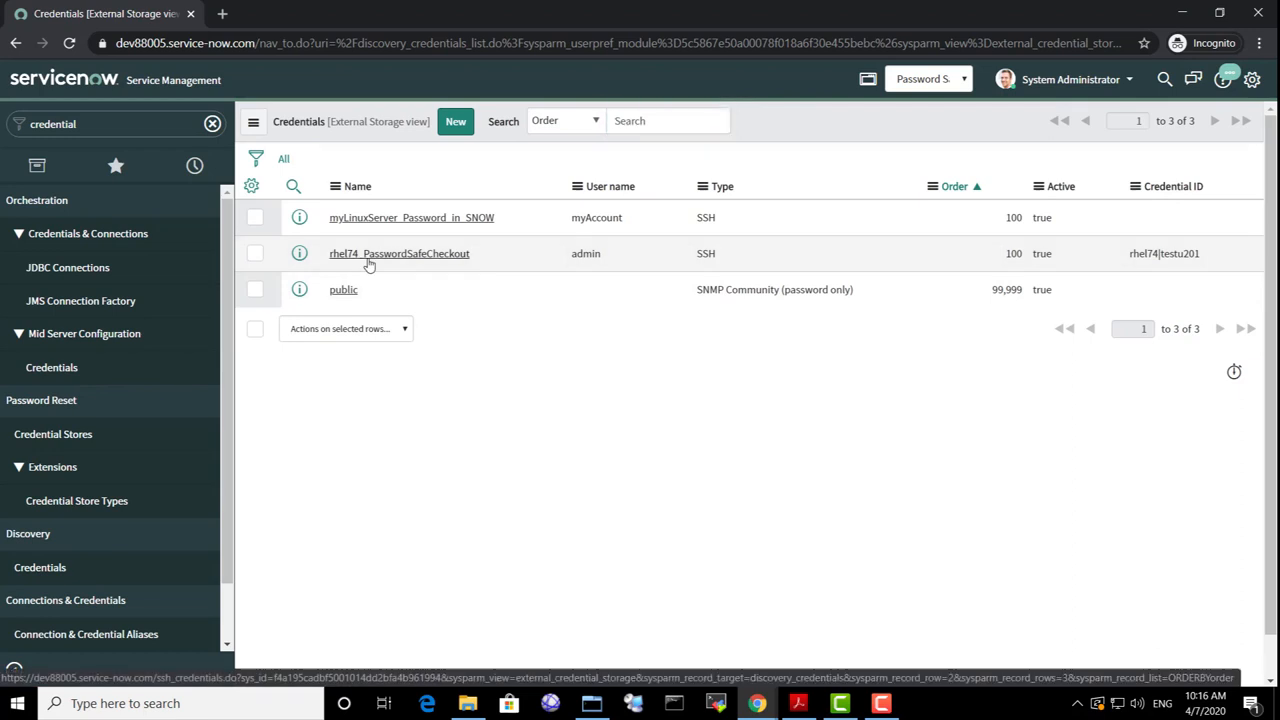
Step: Test the rhel74_PasswordSafeCheckout credential against 172.16.0.173 on port 22 via the MID server
click(400, 252)
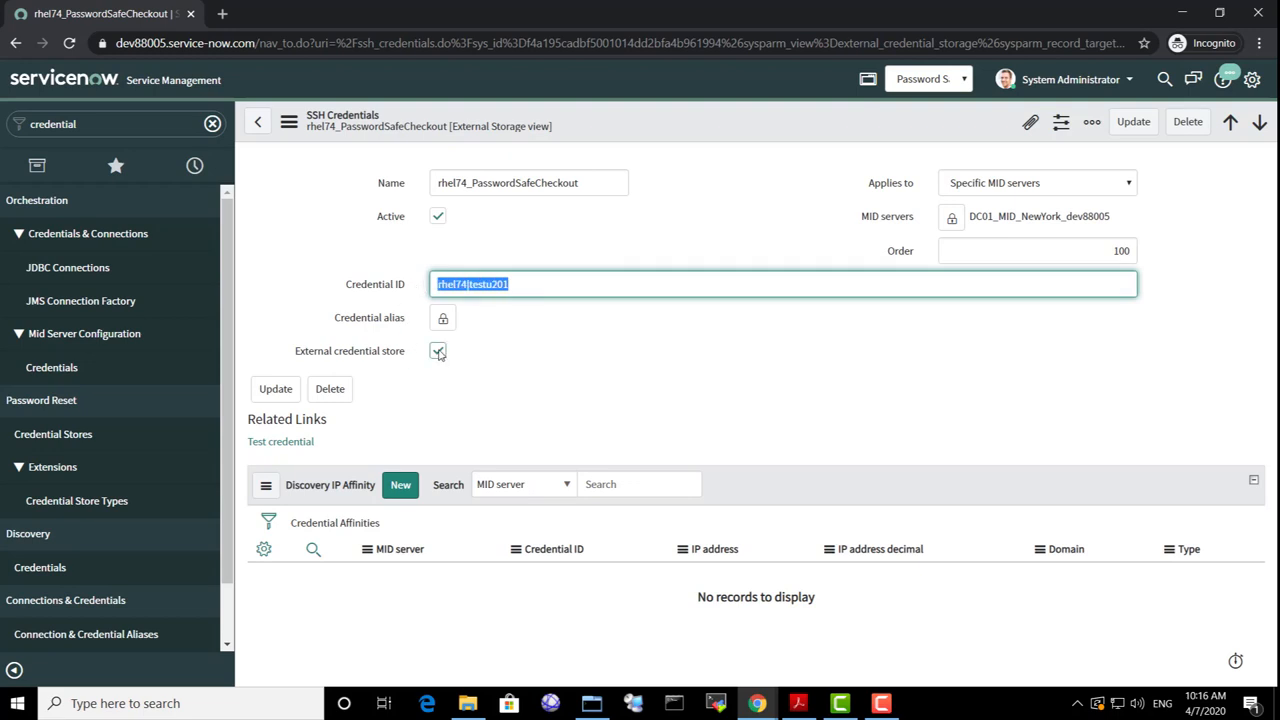
click(280, 442)
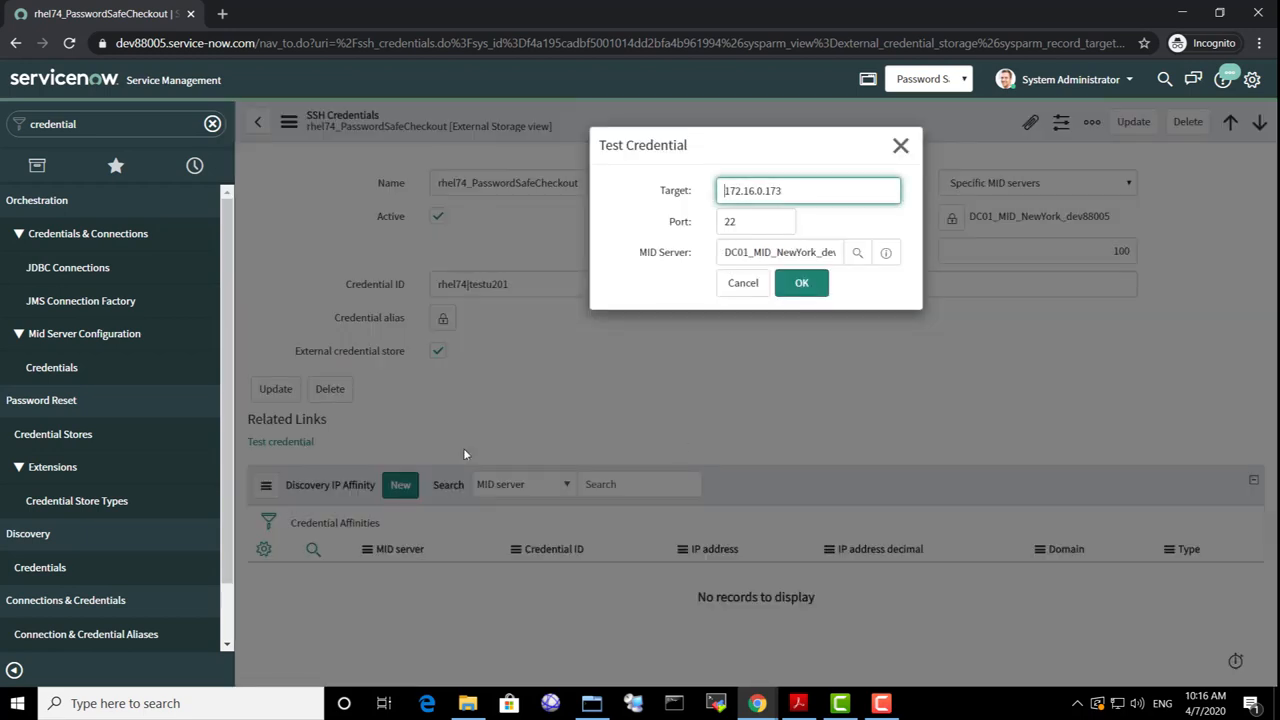
mouse_move(710, 260)
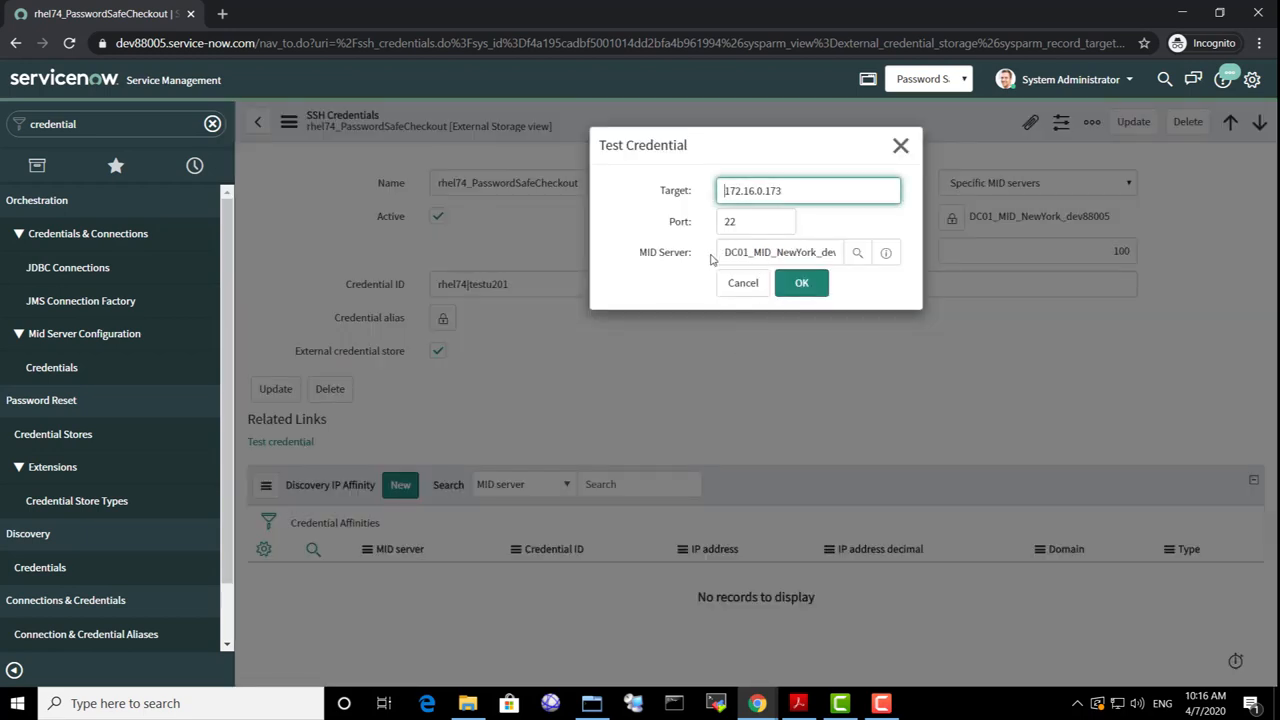
click(800, 282)
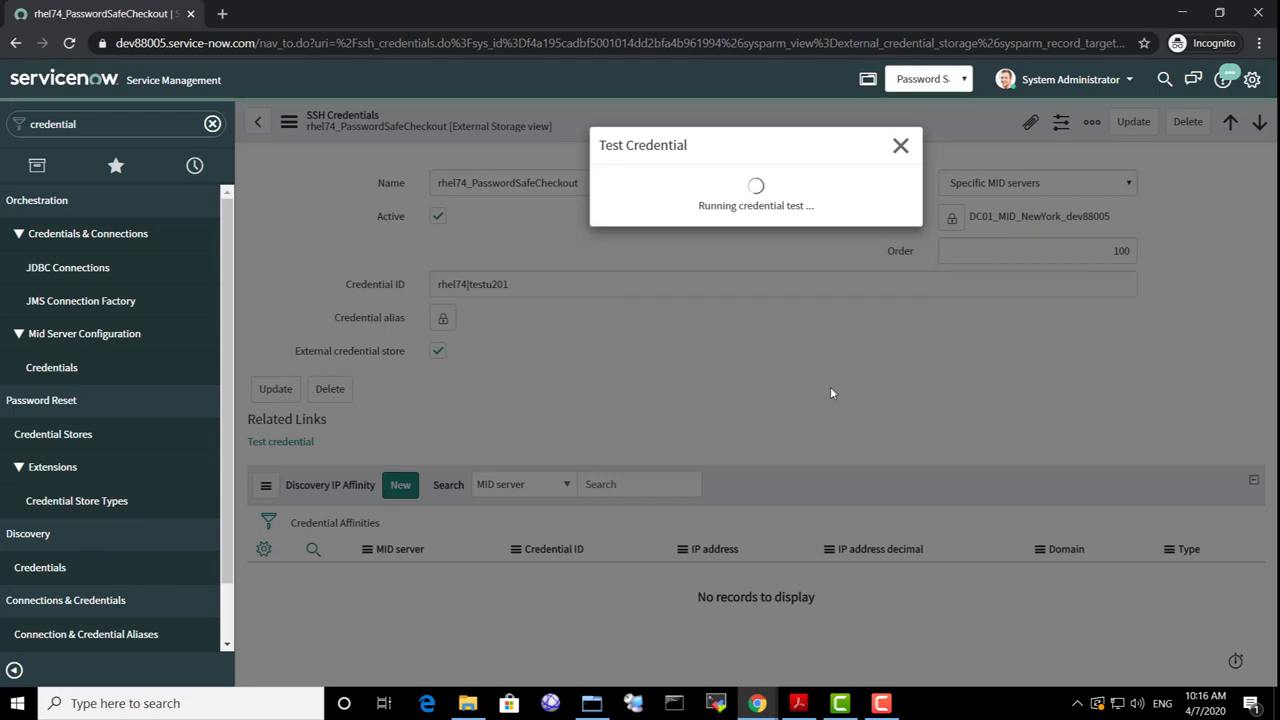